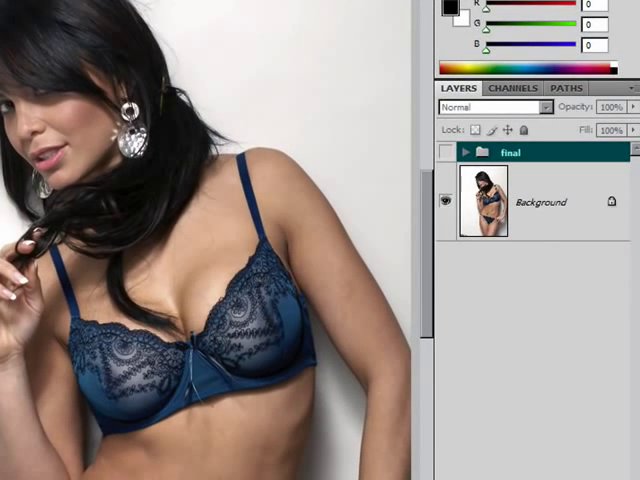
pyautogui.moveTo(340, 195)
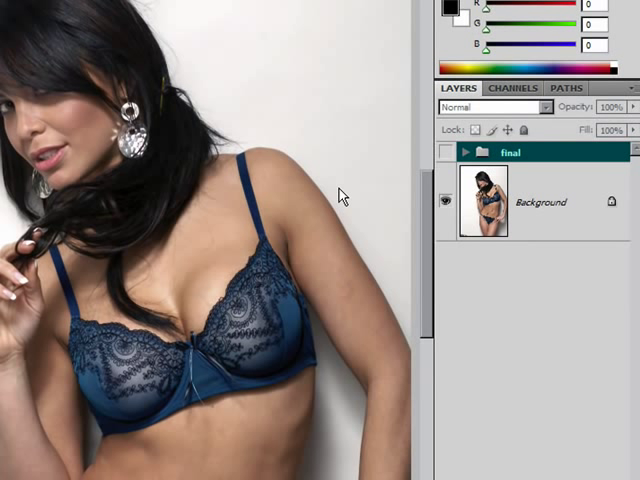
pyautogui.moveTo(344, 194)
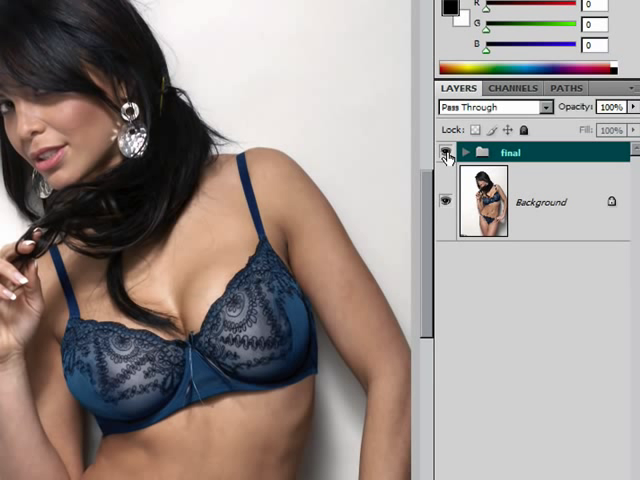
pyautogui.moveTo(441, 152)
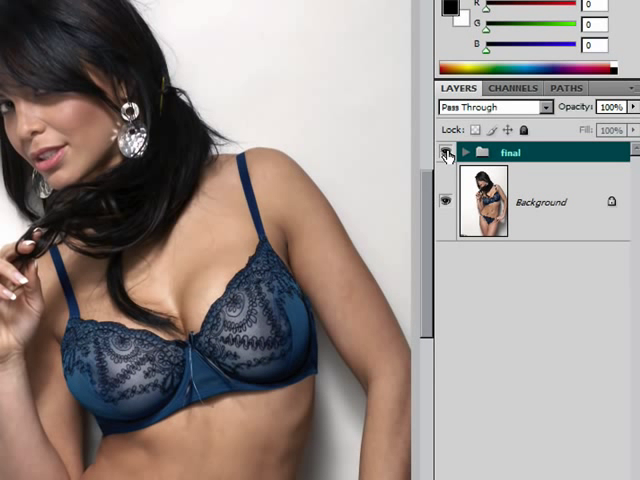
# Hide the finished retouch, view the 'breasts n bra' channel alone, then return to RGB
pyautogui.click(490, 107)
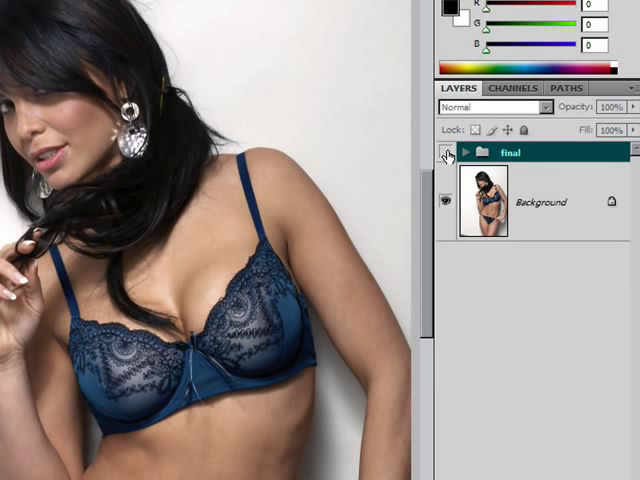
pyautogui.click(446, 152)
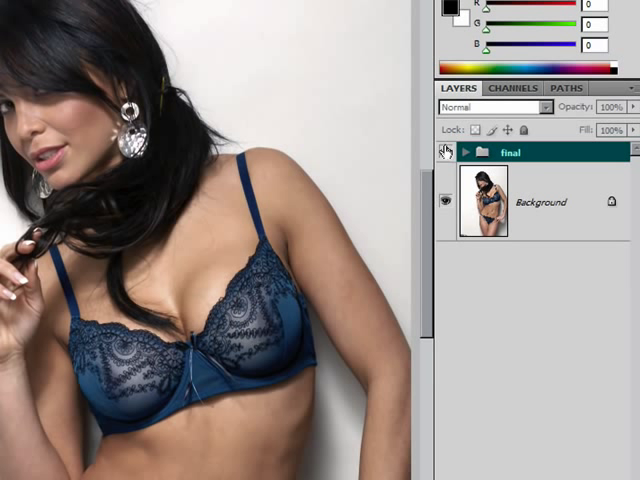
pyautogui.click(510, 88)
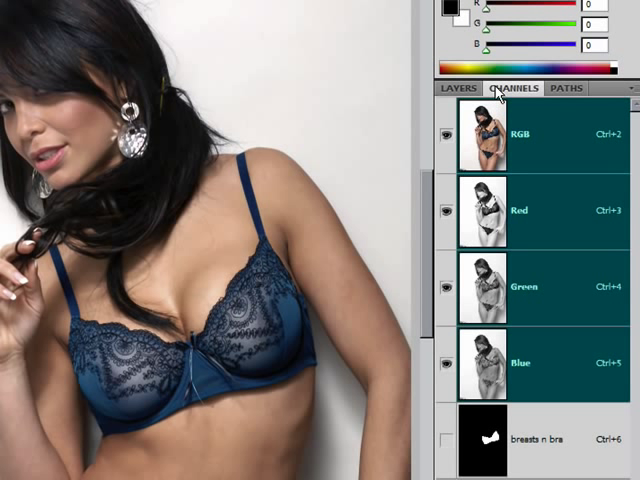
pyautogui.click(545, 439)
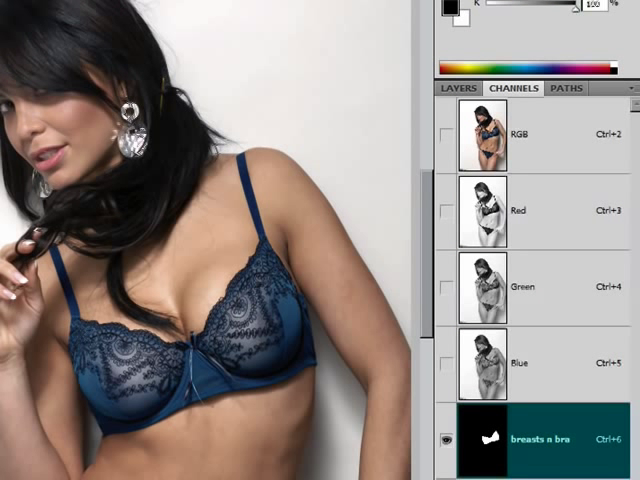
pyautogui.click(483, 438)
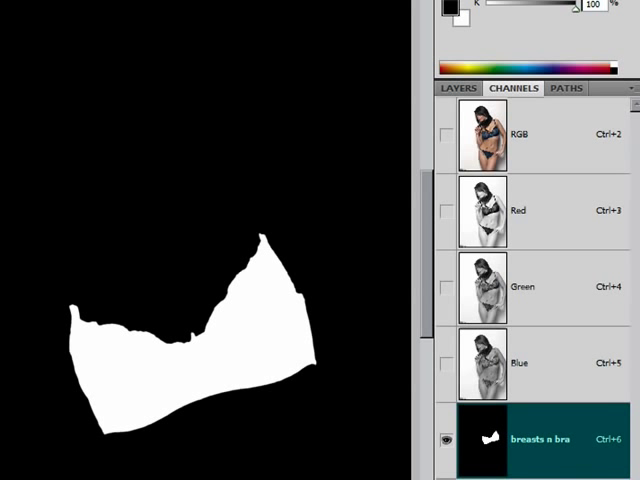
pyautogui.moveTo(583, 458)
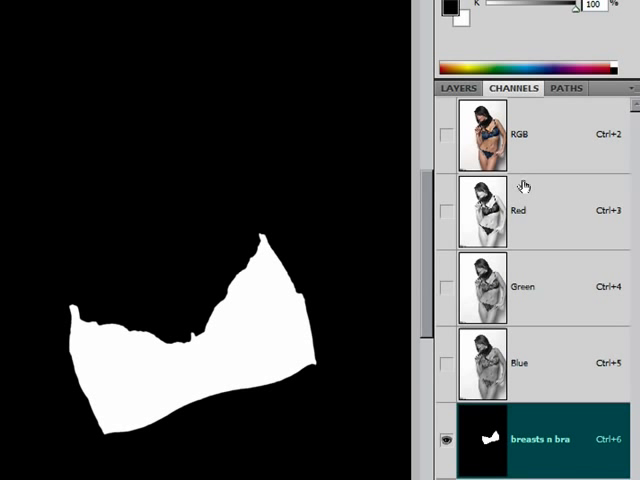
pyautogui.click(448, 131)
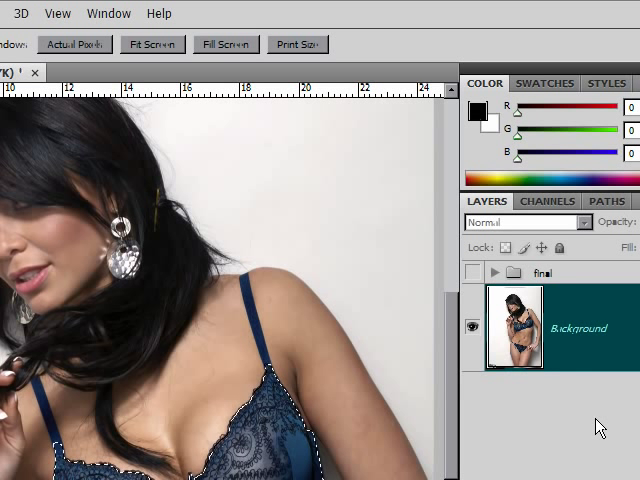
pyautogui.moveTo(490, 447)
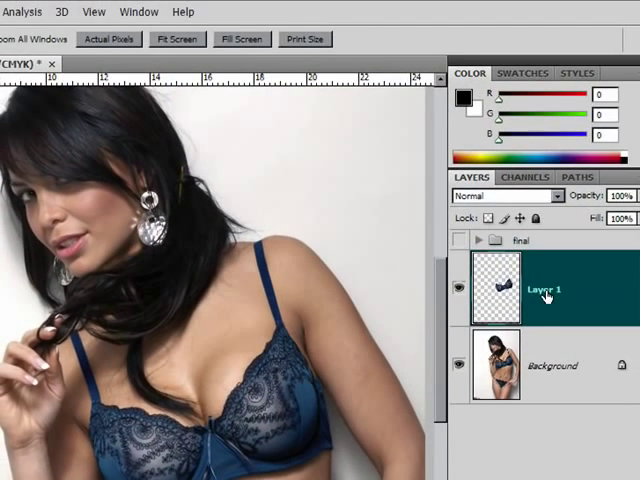
# Rename the newly copied layer to 'bra n breasts'
pyautogui.doubleClick(545, 290)
pyautogui.write('bra n breasts')
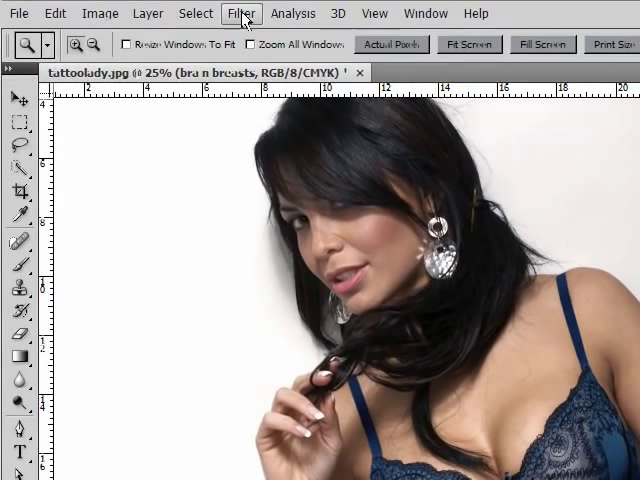
# Launch Filter > Liquify on the 'bra n breasts' layer
pyautogui.click(242, 13)
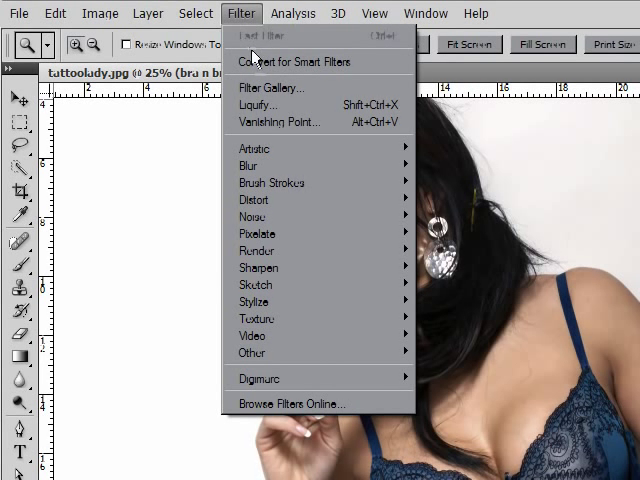
pyautogui.moveTo(305, 104)
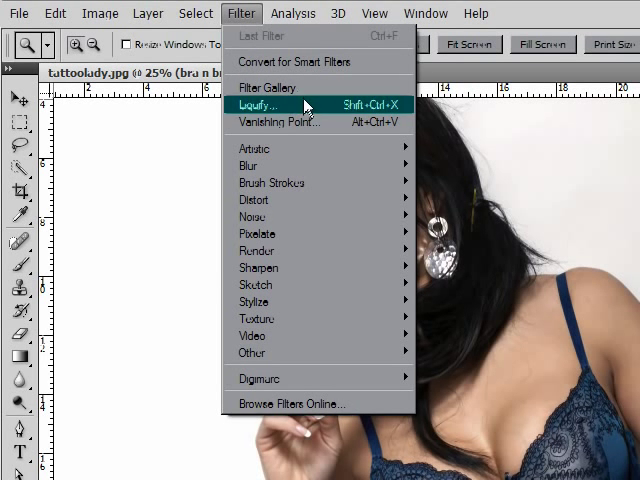
pyautogui.click(262, 104)
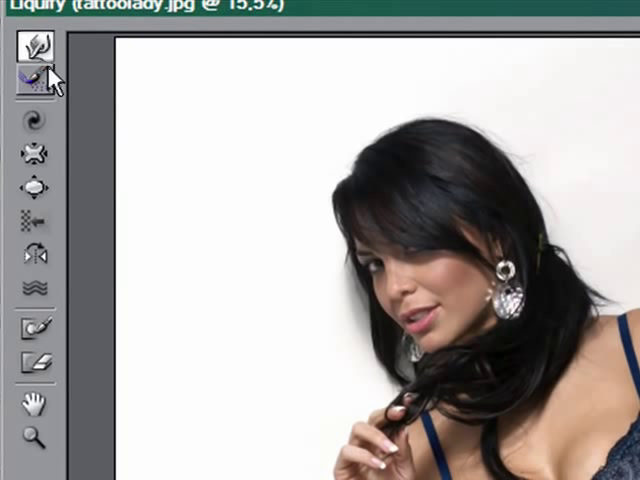
pyautogui.moveTo(33, 52)
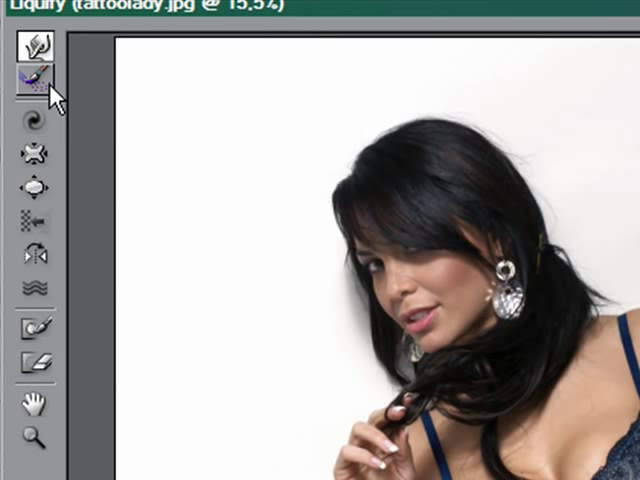
pyautogui.moveTo(37, 190)
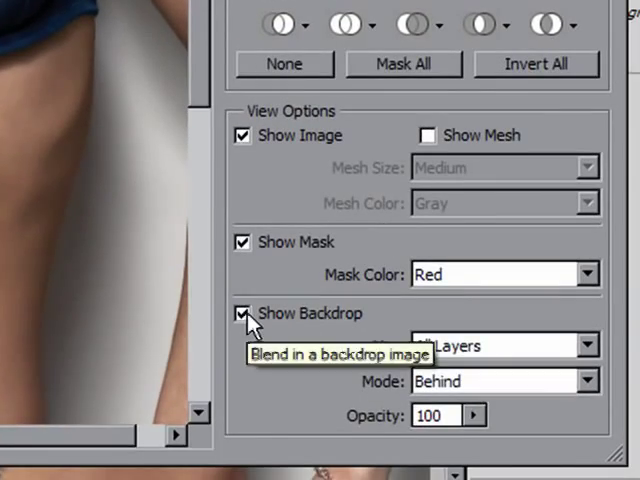
pyautogui.click(243, 313)
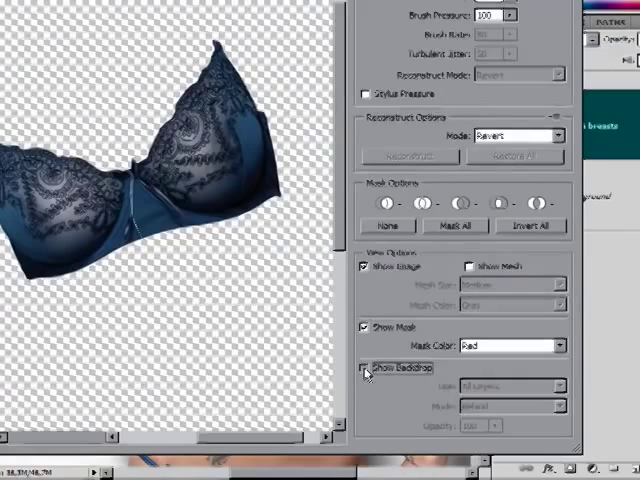
pyautogui.click(369, 372)
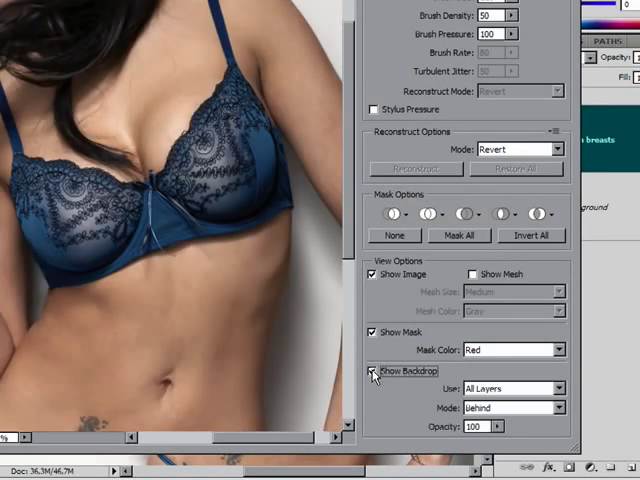
pyautogui.click(372, 372)
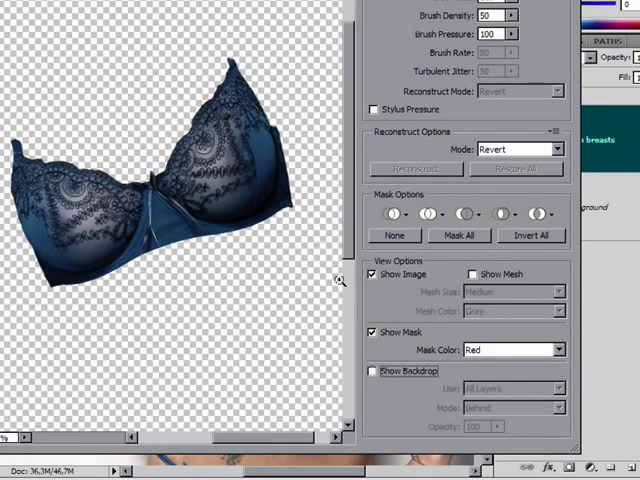
pyautogui.moveTo(137, 295)
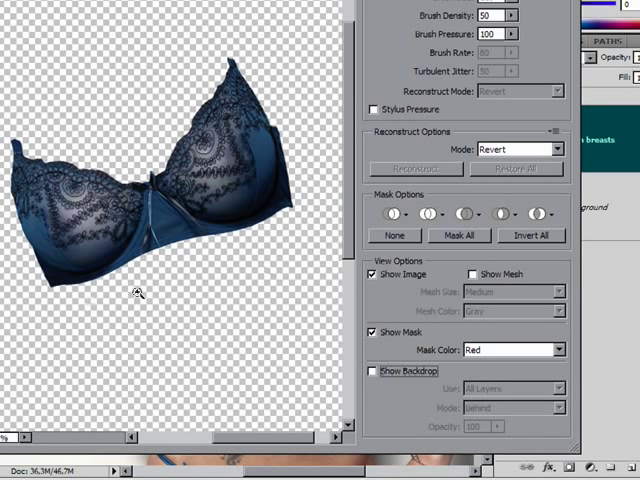
pyautogui.moveTo(300, 85)
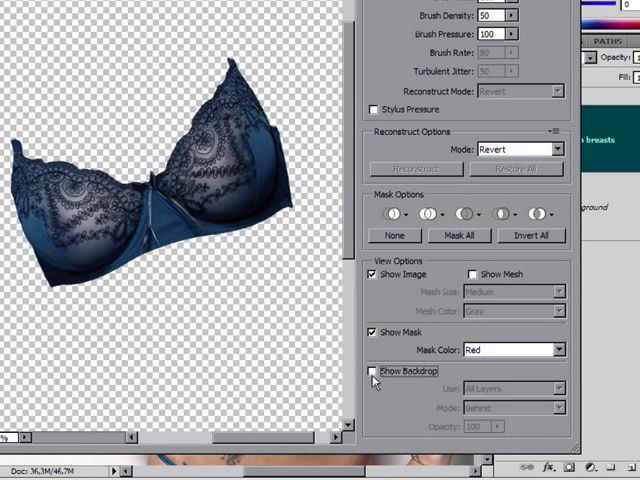
pyautogui.click(376, 371)
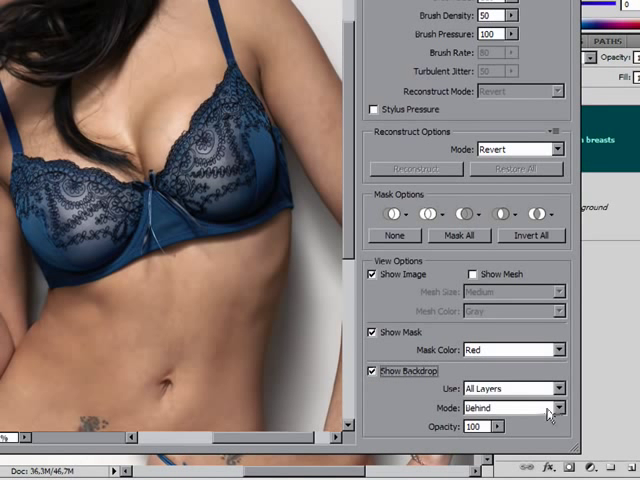
pyautogui.moveTo(513, 405)
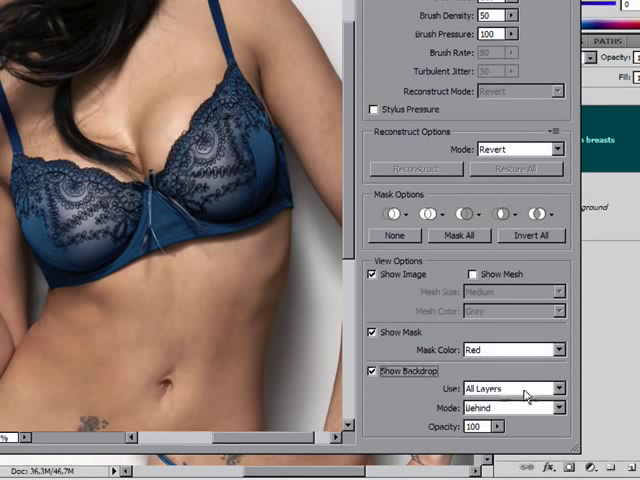
pyautogui.click(515, 388)
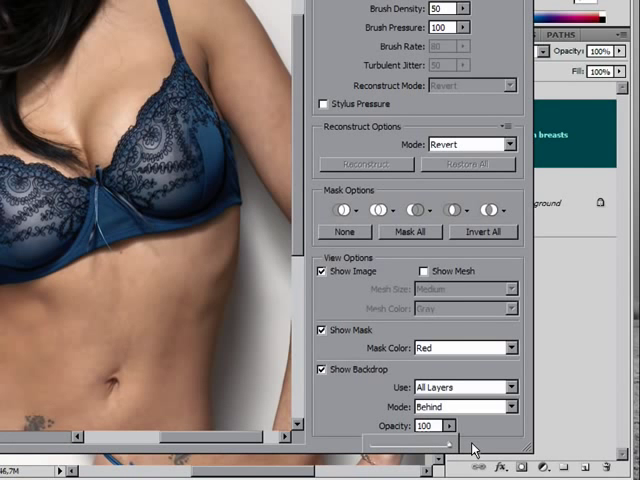
pyautogui.moveTo(466, 338)
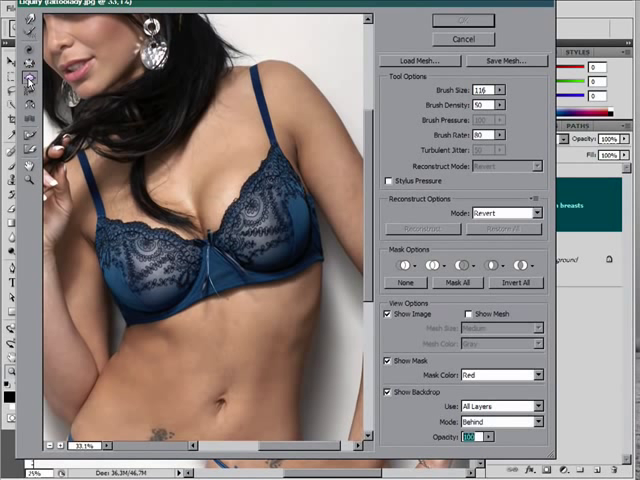
pyautogui.moveTo(238, 173)
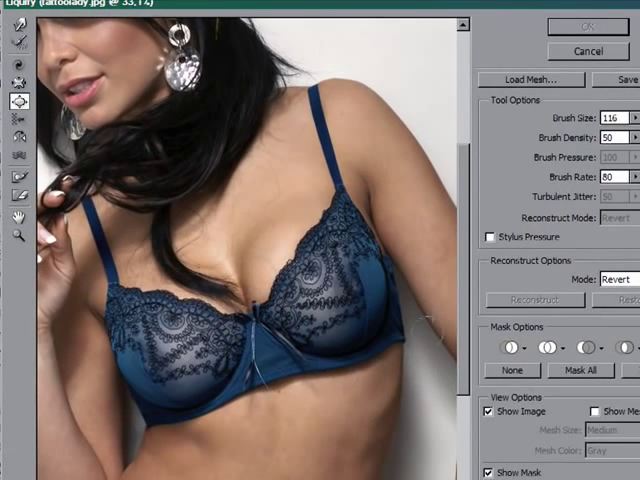
pyautogui.moveTo(257, 224)
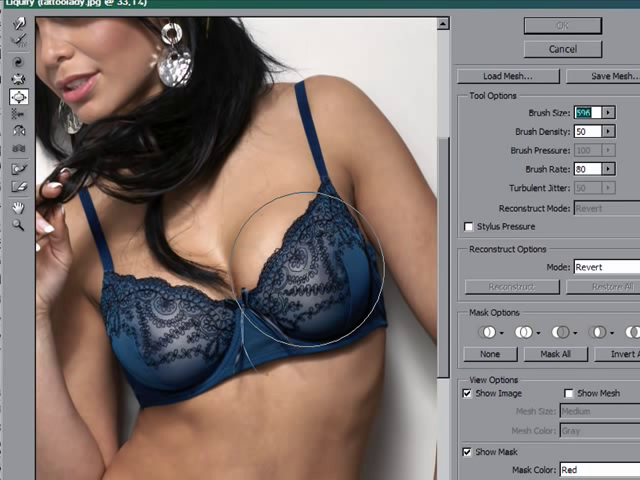
pyautogui.moveTo(345, 292)
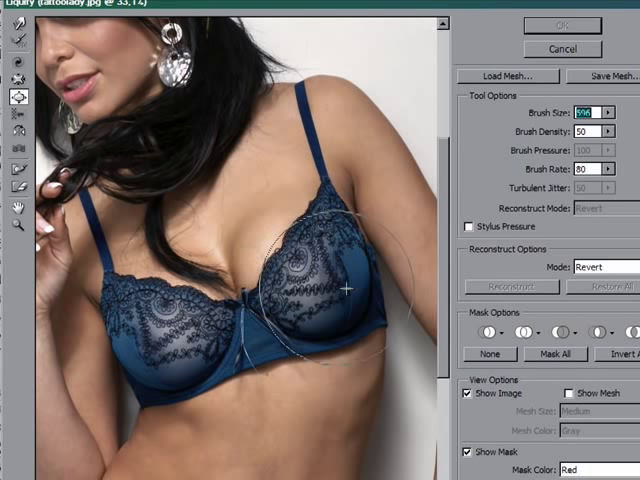
pyautogui.moveTo(320, 290)
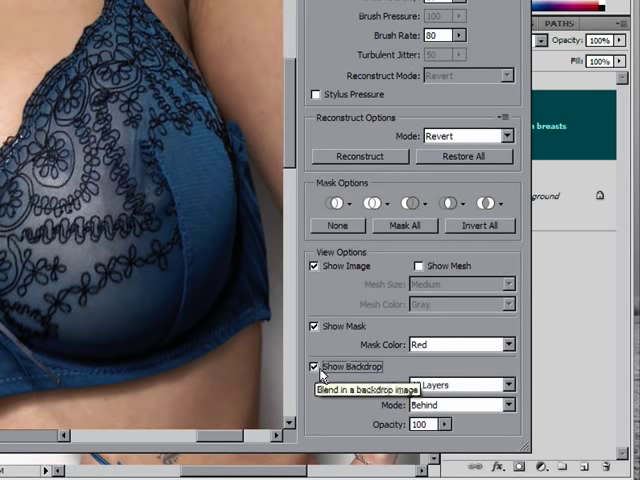
# Keep the original as backdrop, toggle Show Backdrop to compare, then commit the Liquify changes
pyautogui.click(500, 404)
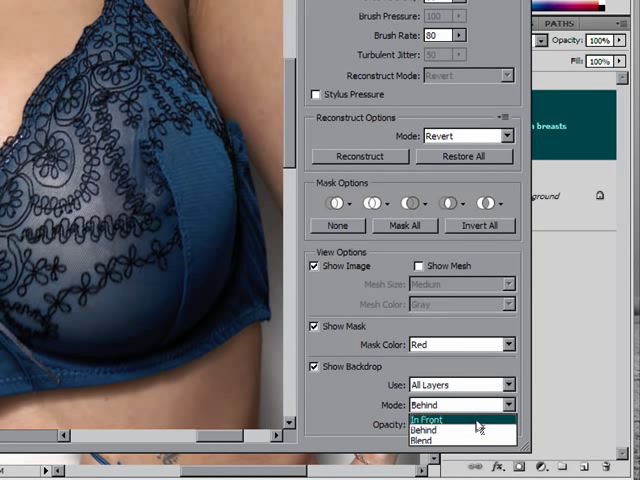
pyautogui.click(412, 438)
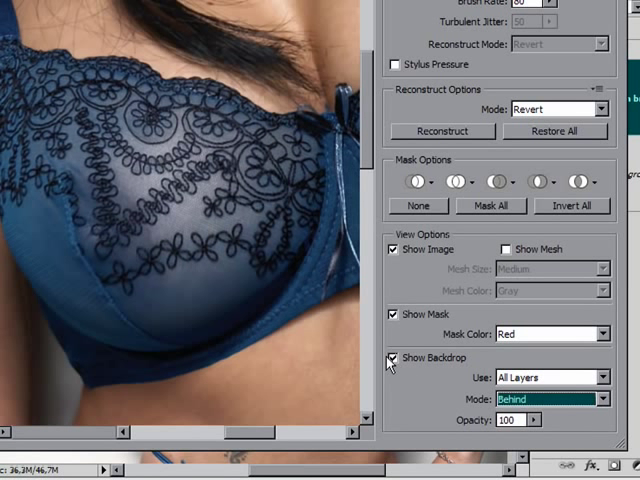
pyautogui.click(393, 358)
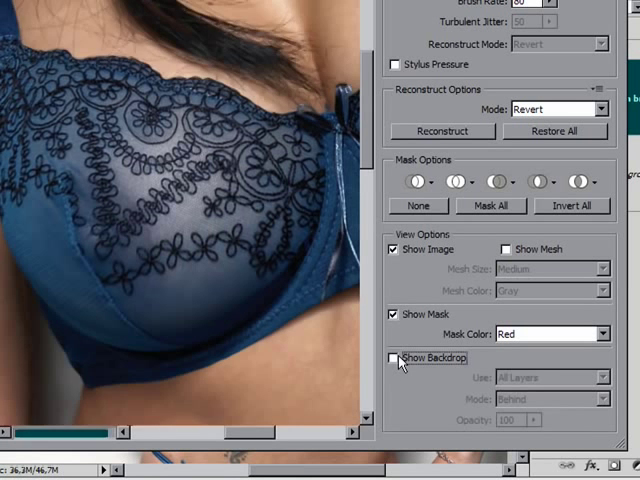
pyautogui.click(395, 358)
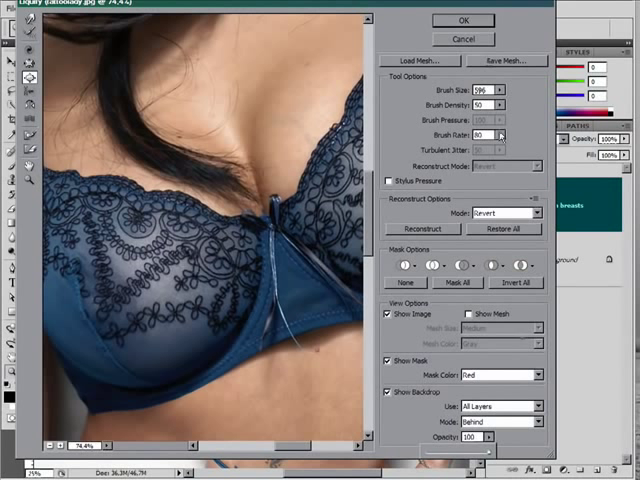
pyautogui.moveTo(461, 20)
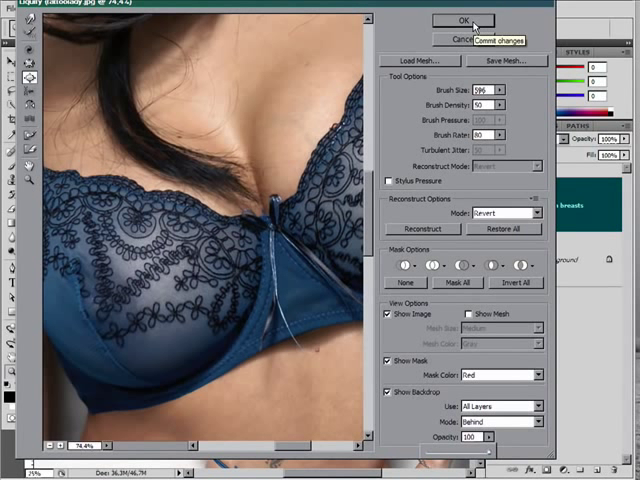
pyautogui.click(461, 21)
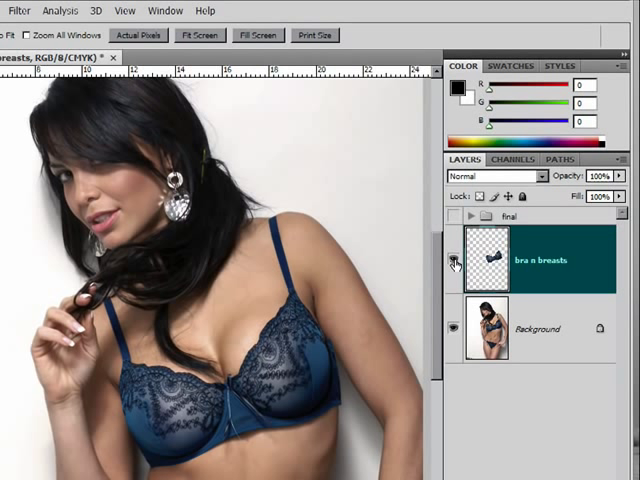
pyautogui.click(457, 263)
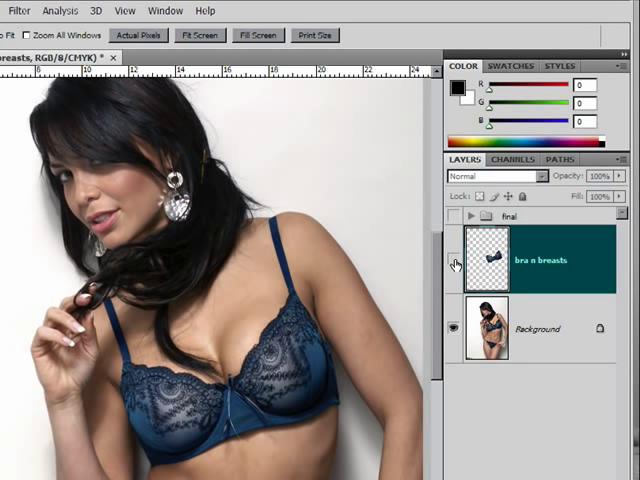
pyautogui.click(455, 263)
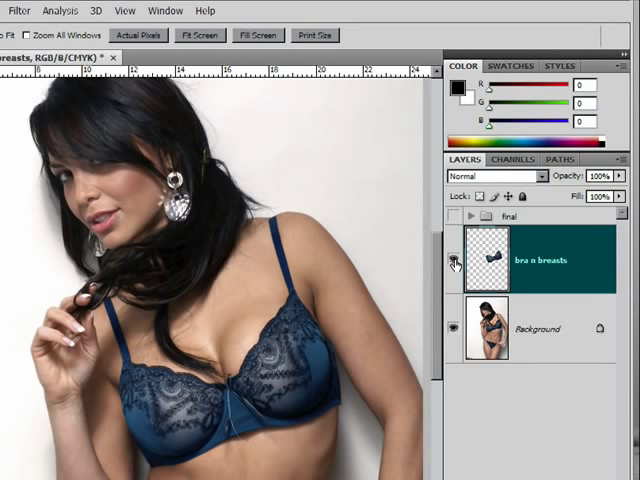
pyautogui.click(459, 260)
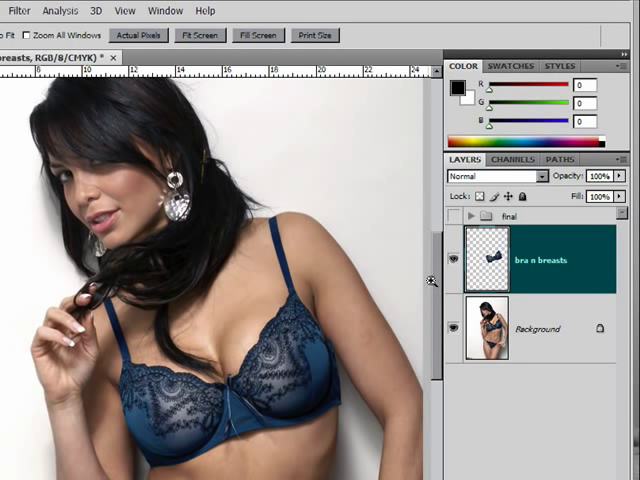
pyautogui.moveTo(111, 339)
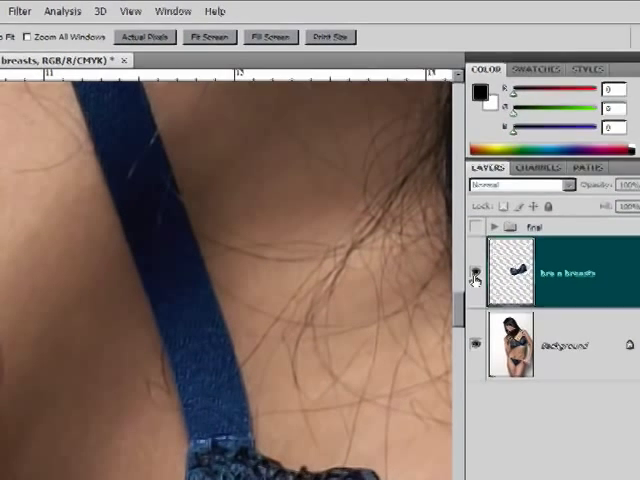
pyautogui.click(476, 275)
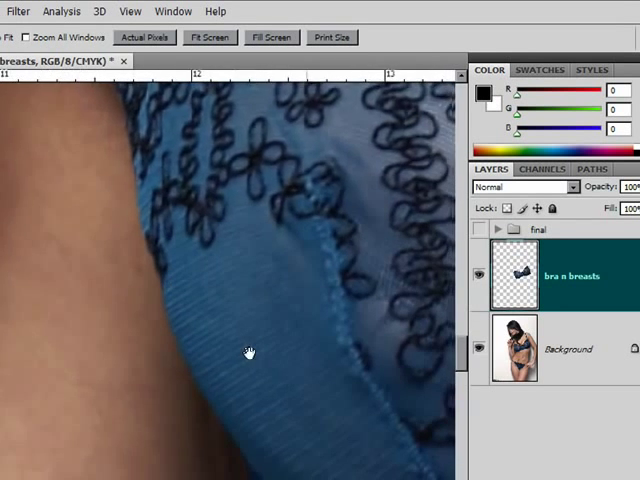
pyautogui.moveTo(249, 351); pyautogui.dragTo(202, 307)
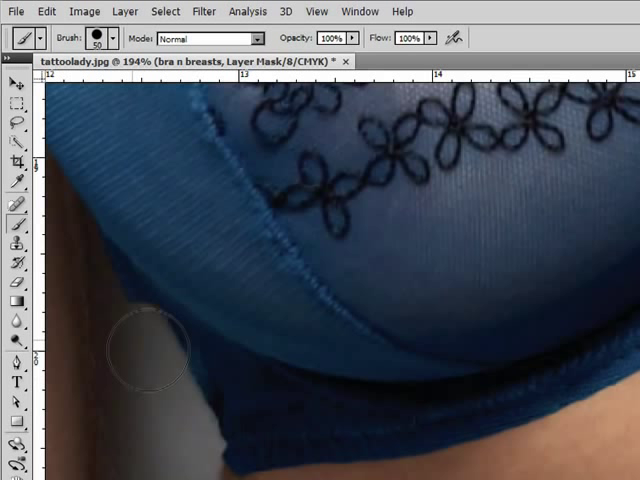
pyautogui.moveTo(115, 315)
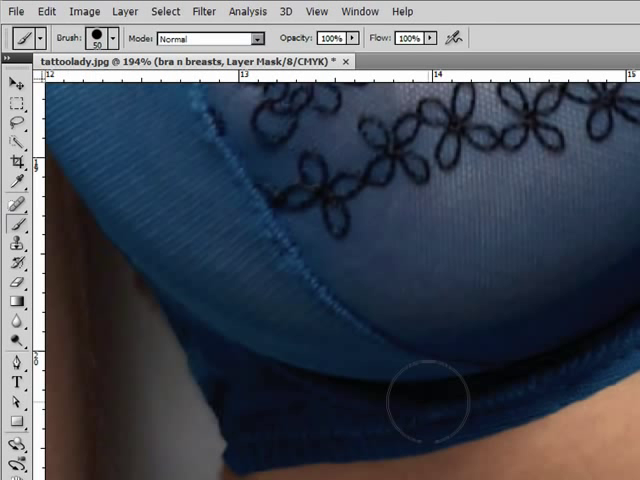
pyautogui.moveTo(480, 350)
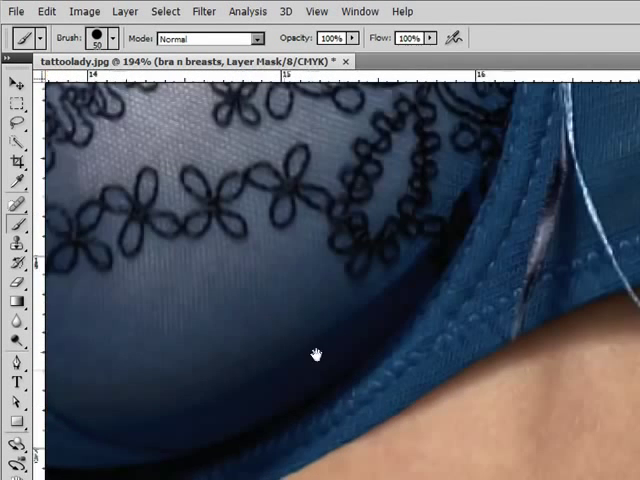
# Pan to the lower cup edge, bra centre, outer cup edge and skin above the cup
pyautogui.moveTo(315, 355); pyautogui.dragTo(463, 275)
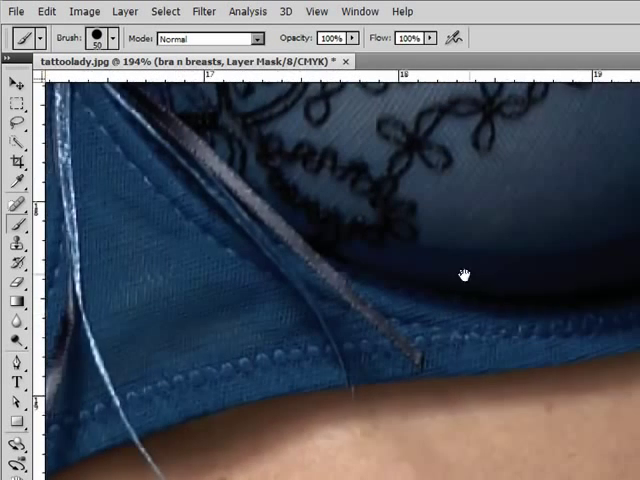
pyautogui.moveTo(463, 273); pyautogui.dragTo(308, 291)
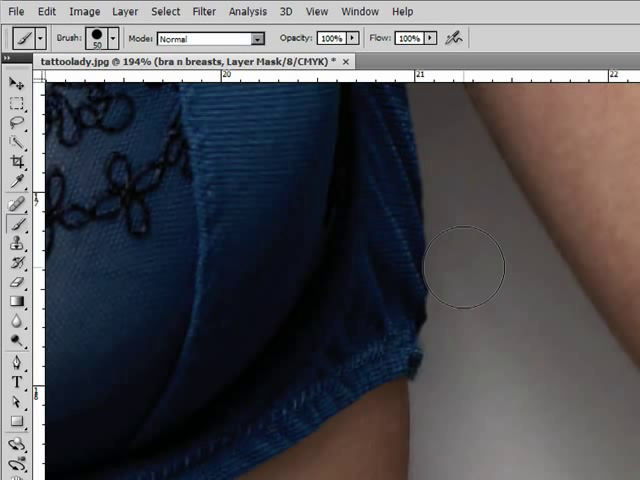
pyautogui.moveTo(472, 325)
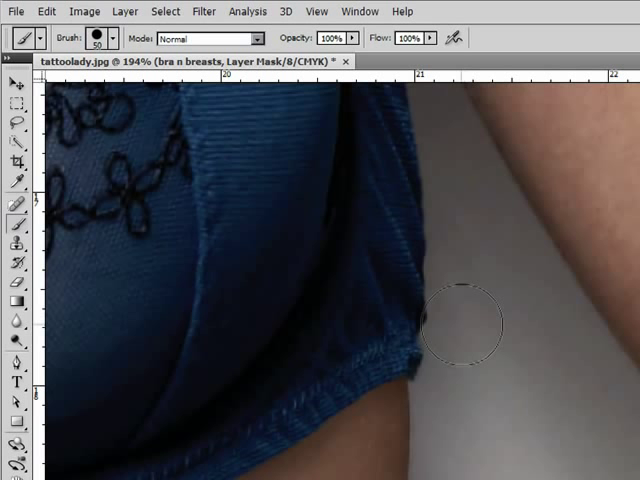
pyautogui.moveTo(485, 374)
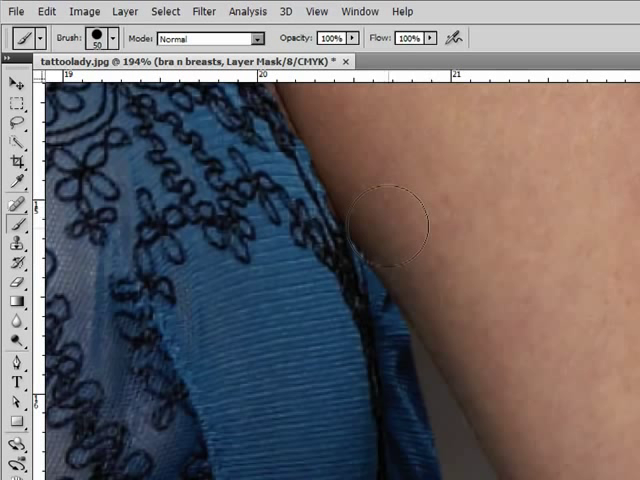
pyautogui.moveTo(435, 280)
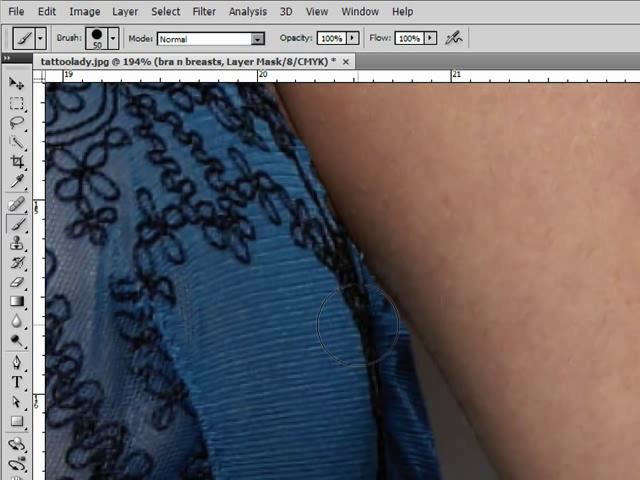
pyautogui.moveTo(370, 350)
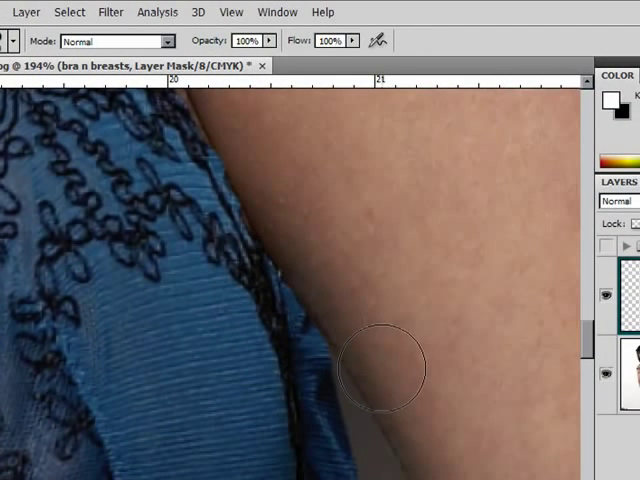
pyautogui.moveTo(380, 365); pyautogui.dragTo(295, 390)
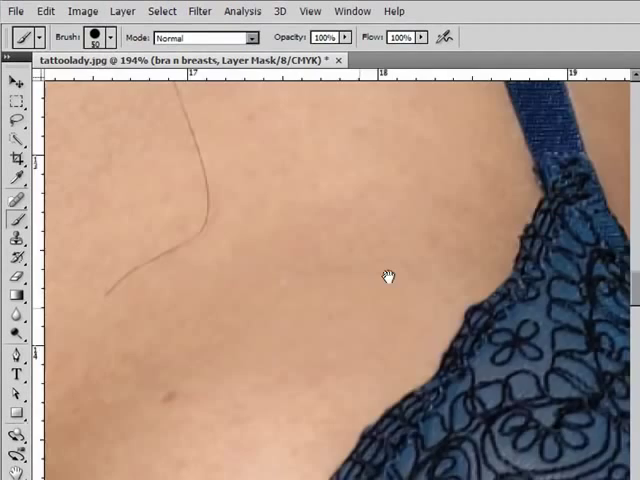
pyautogui.moveTo(388, 280); pyautogui.dragTo(355, 270)
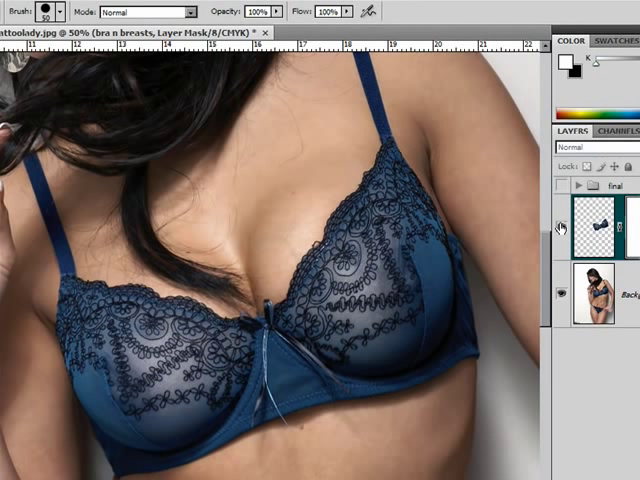
pyautogui.click(560, 229)
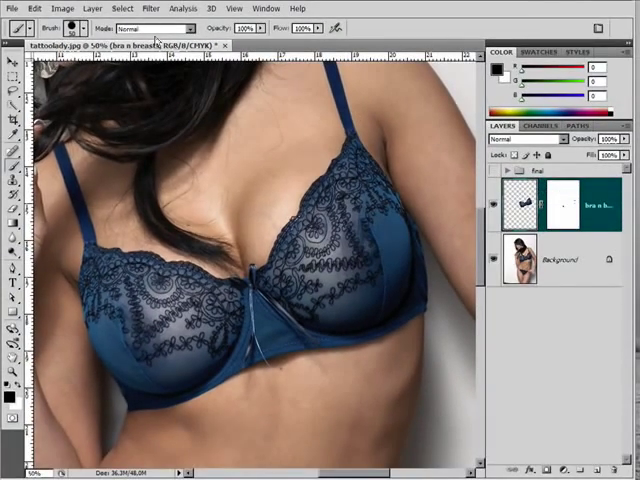
# Use the menu bar to begin transforming the 'bra n breasts' layer
pyautogui.click(34, 9)
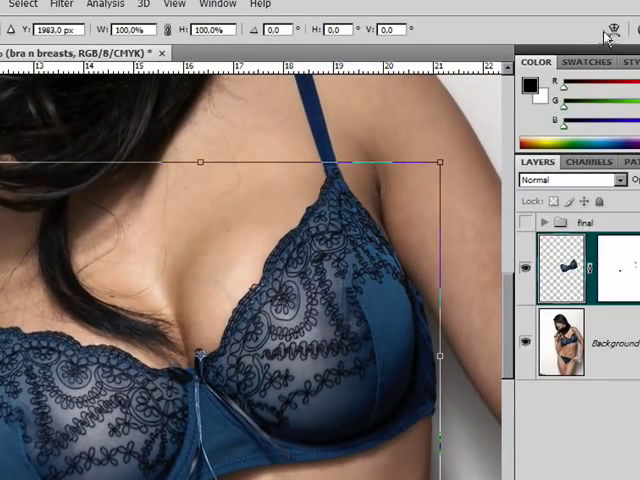
pyautogui.moveTo(580, 43)
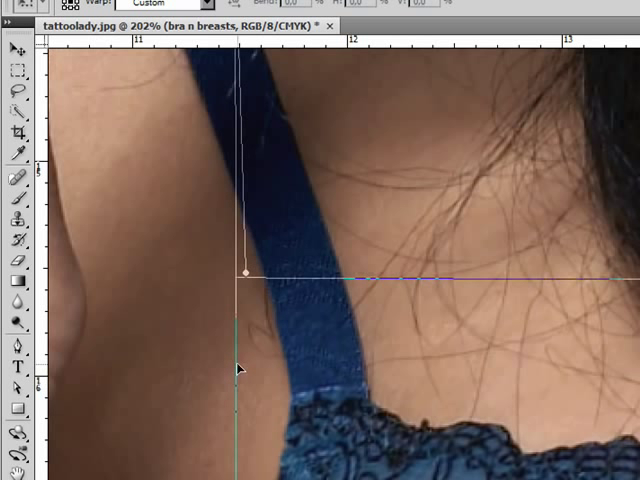
pyautogui.moveTo(332, 432)
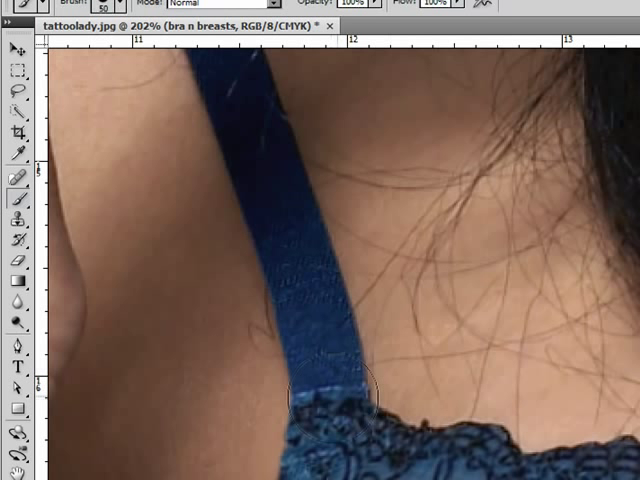
pyautogui.moveTo(385, 345)
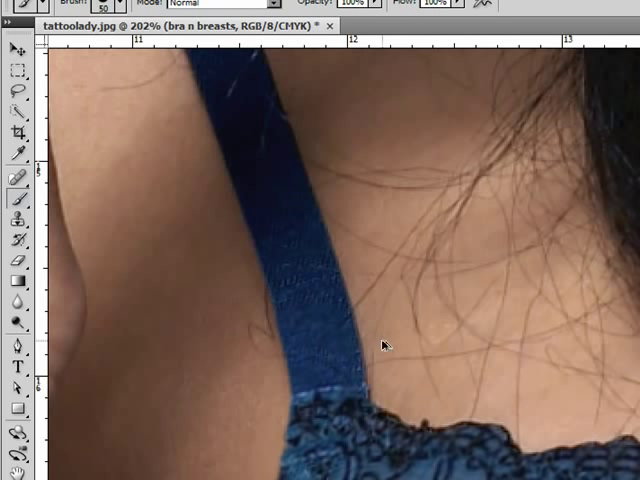